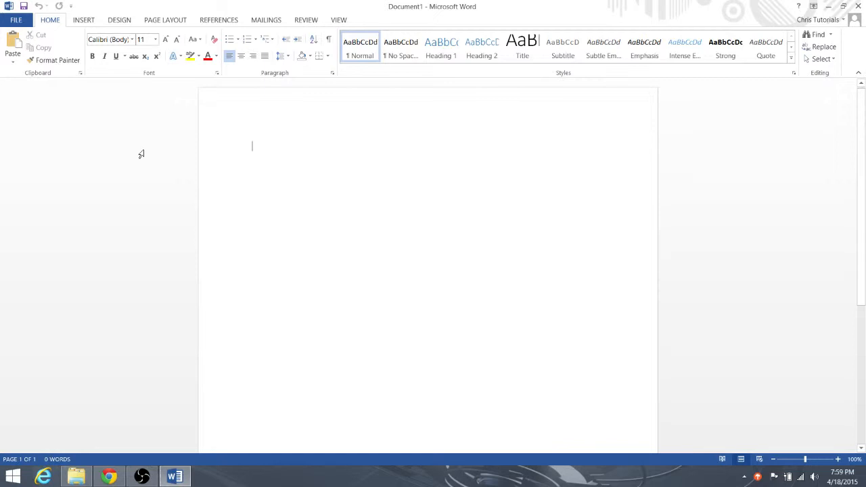
mouse_move(255, 146)
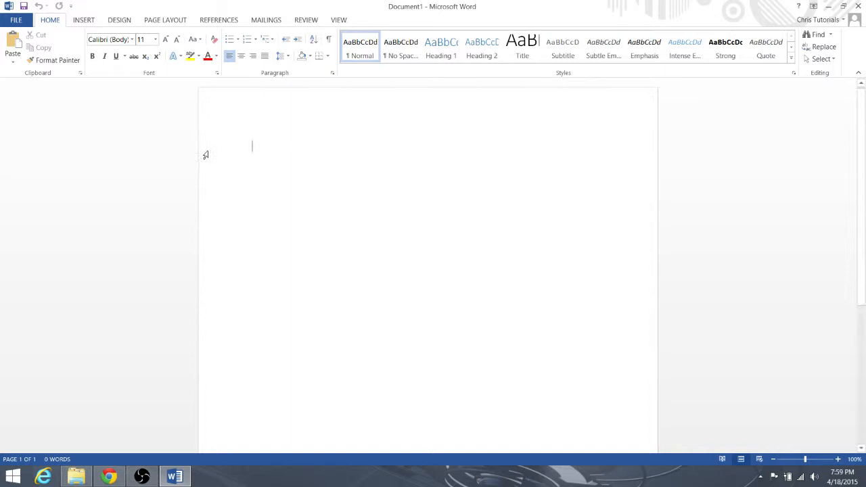
Show the FILE backstage Open page listing the two recent 'Tutorial series' documents.
click(15, 19)
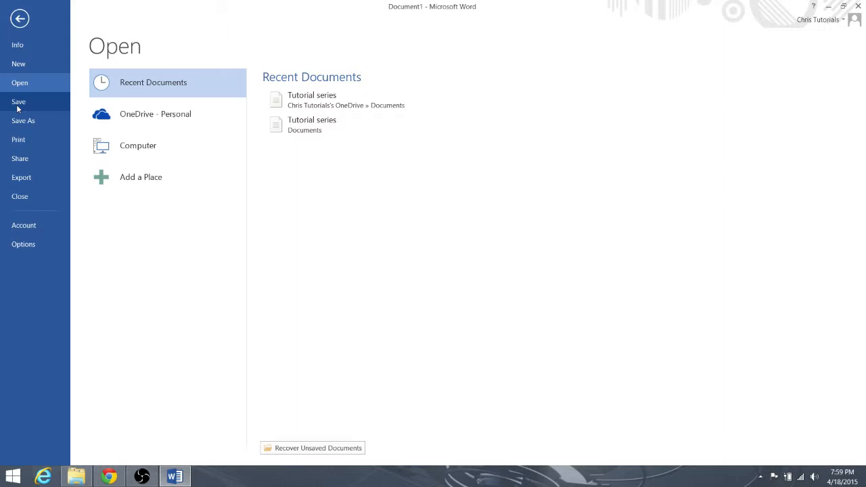
Choose Save As and browse the OneDrive - Personal folders, proposing the name Doc1.
click(24, 120)
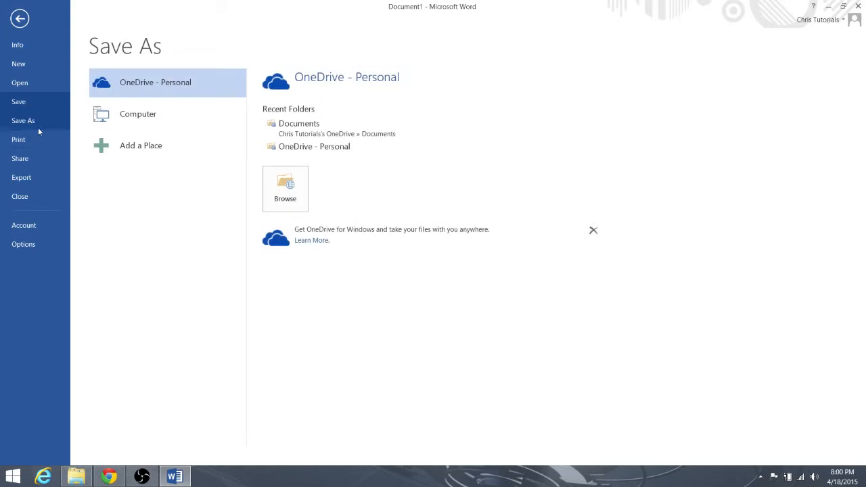
mouse_move(143, 252)
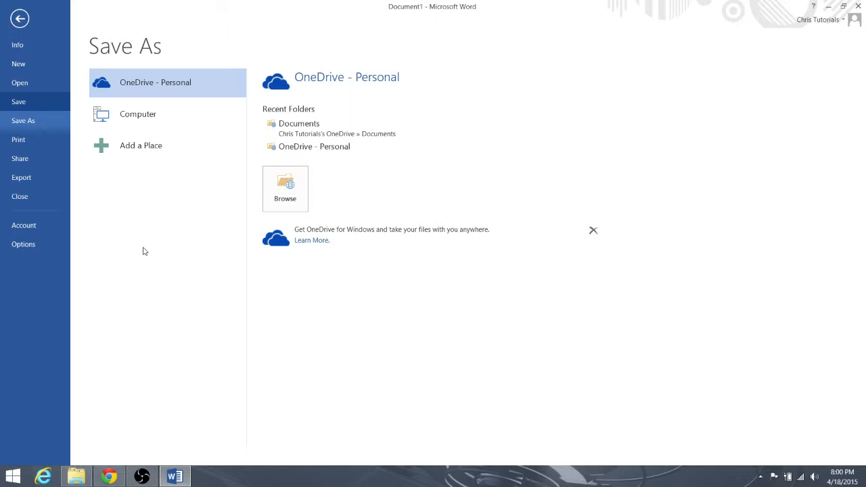
mouse_move(46, 126)
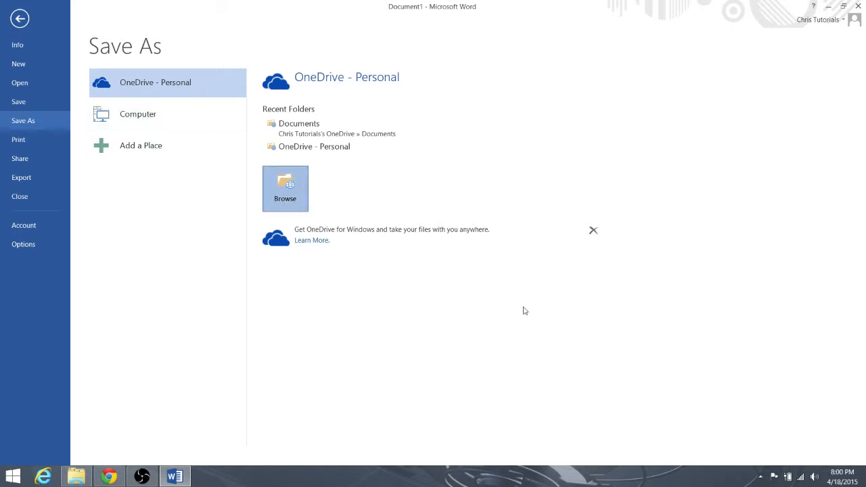
click(285, 188)
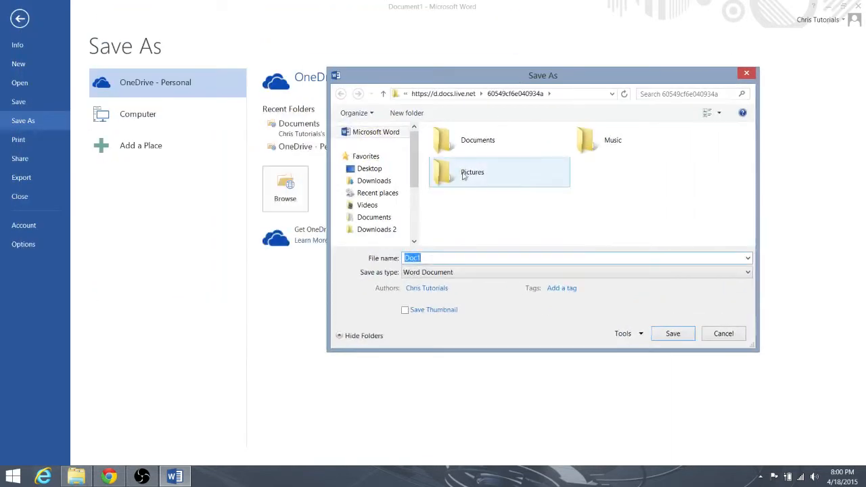
Save into the OneDrive Documents folder as 'Tutorial Save Test file'.
double_click(477, 140)
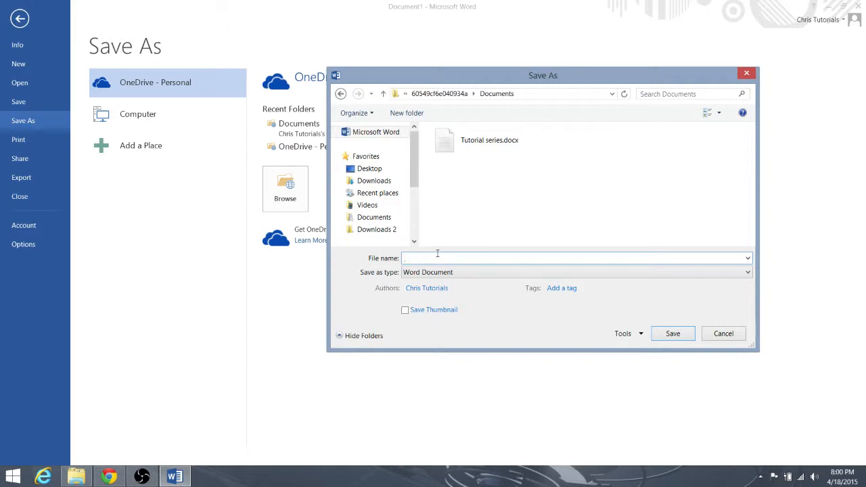
text(Tutorial Sav)
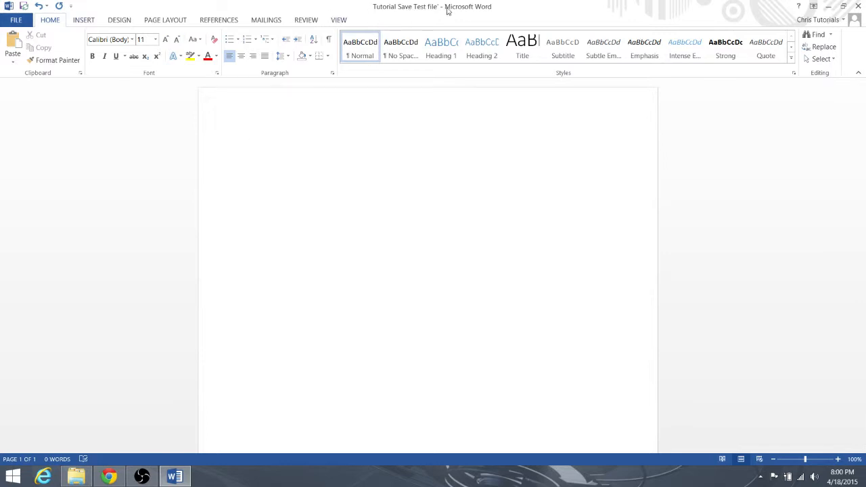
Select the sample text 'asdfasddfasdf' and move between the Info page and the document.
click(16, 19)
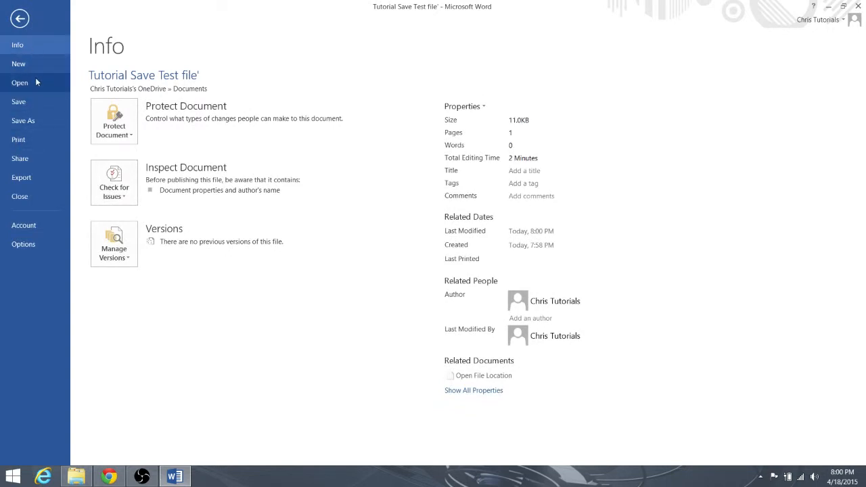
click(19, 19)
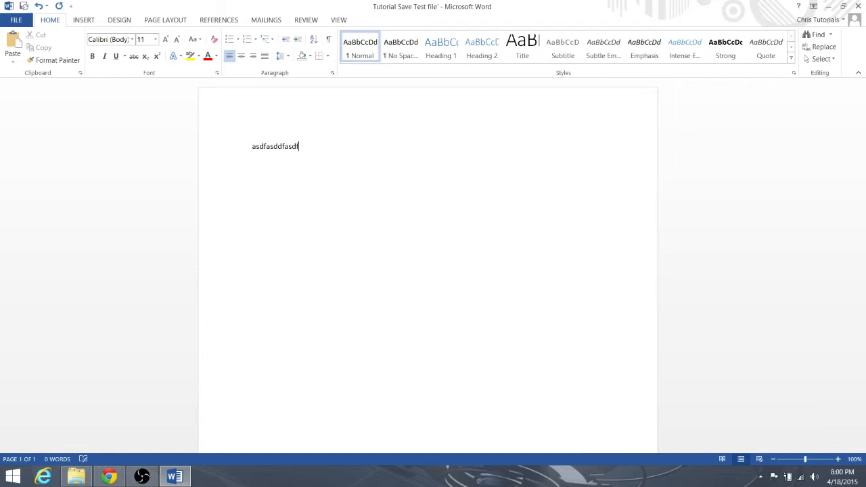
double_click(275, 147)
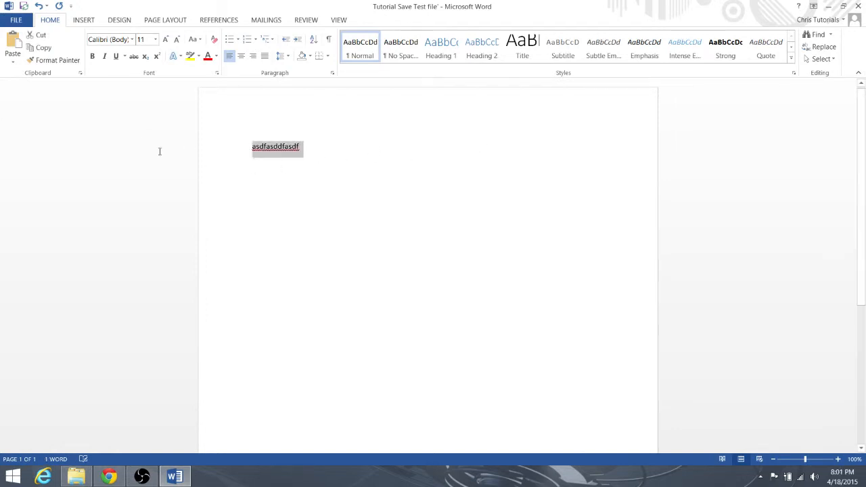
click(16, 20)
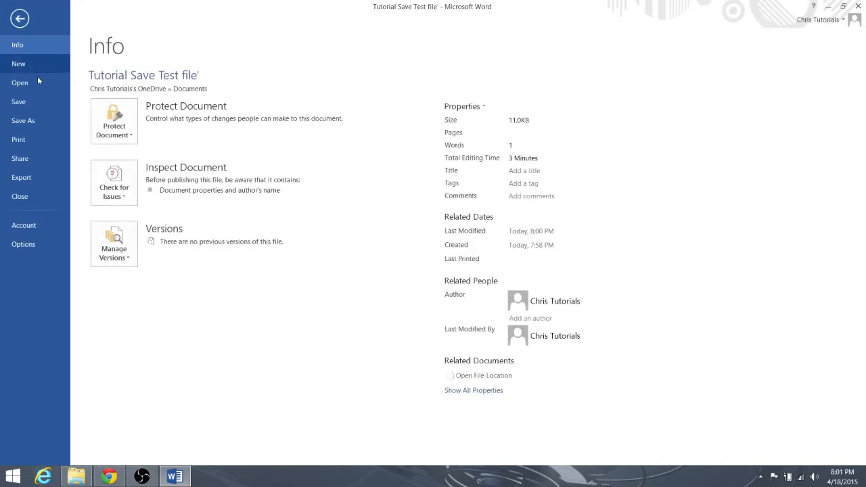
click(20, 82)
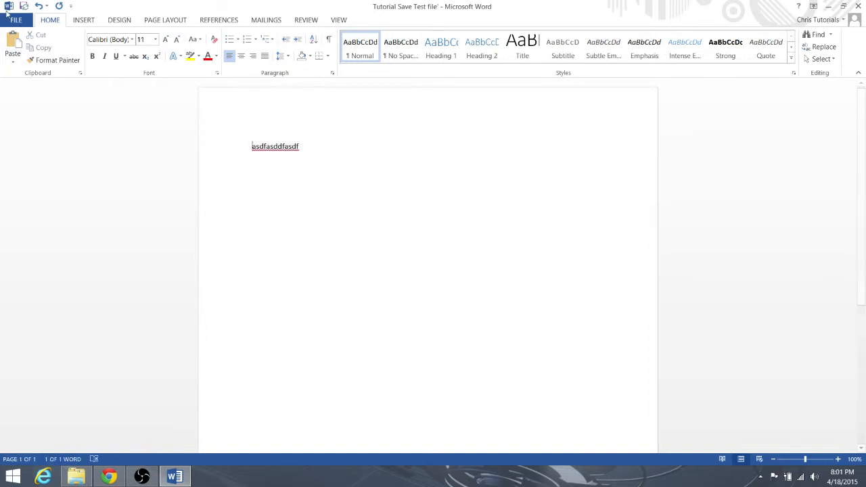
click(15, 19)
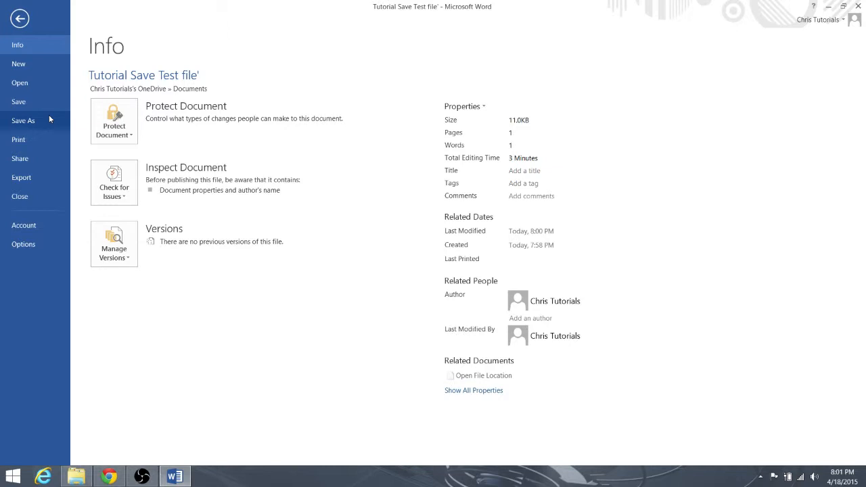
click(19, 18)
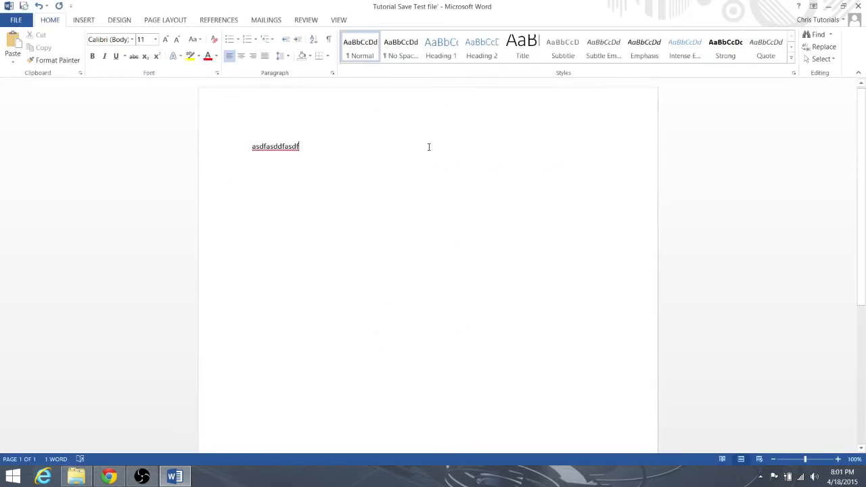
mouse_move(306, 151)
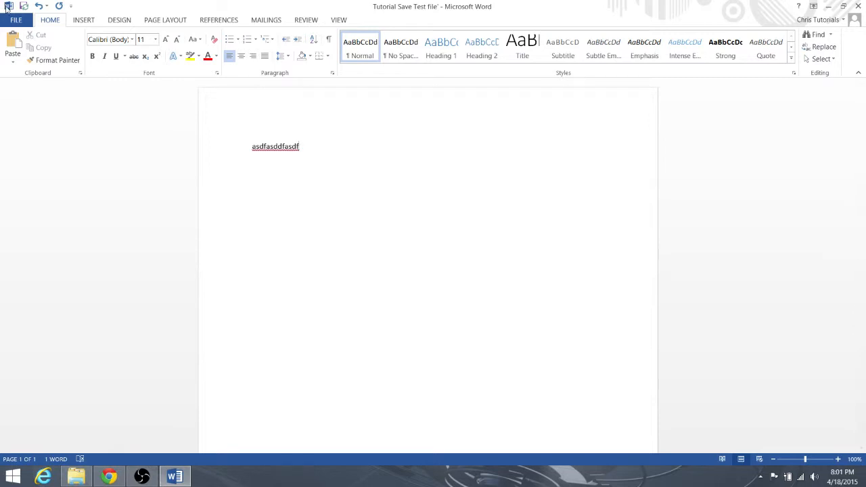
Save 'Tutorial Save Test file' from the File backstage and go back to the document page.
click(16, 20)
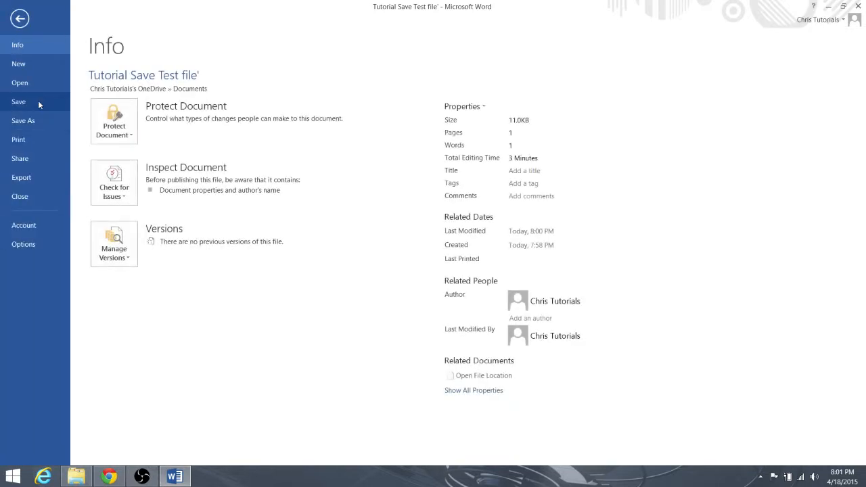
click(19, 18)
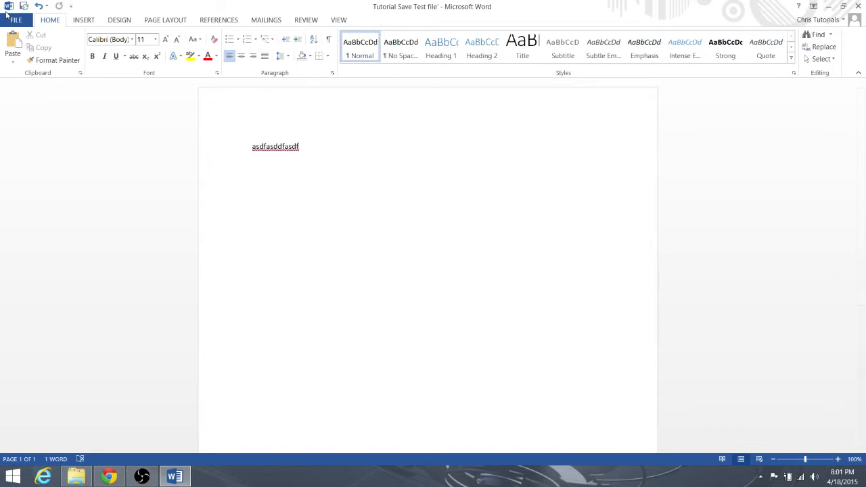
Close the document and bring up the Recent Documents list on the Open page.
click(15, 18)
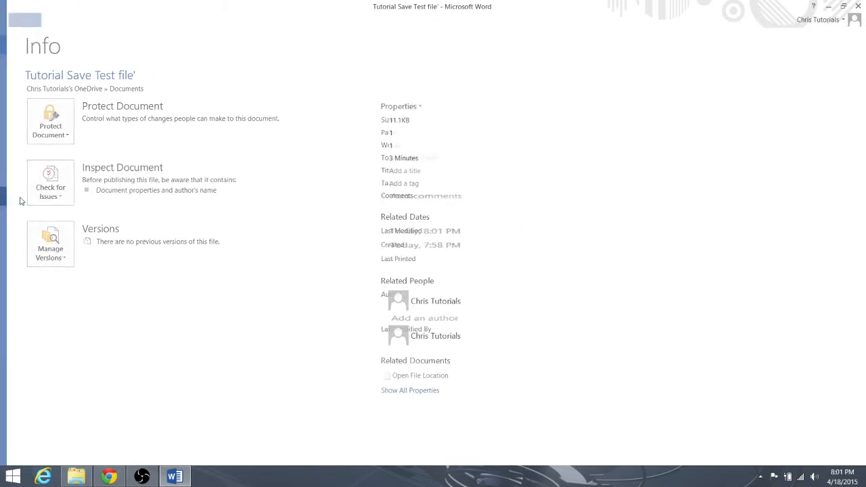
click(15, 20)
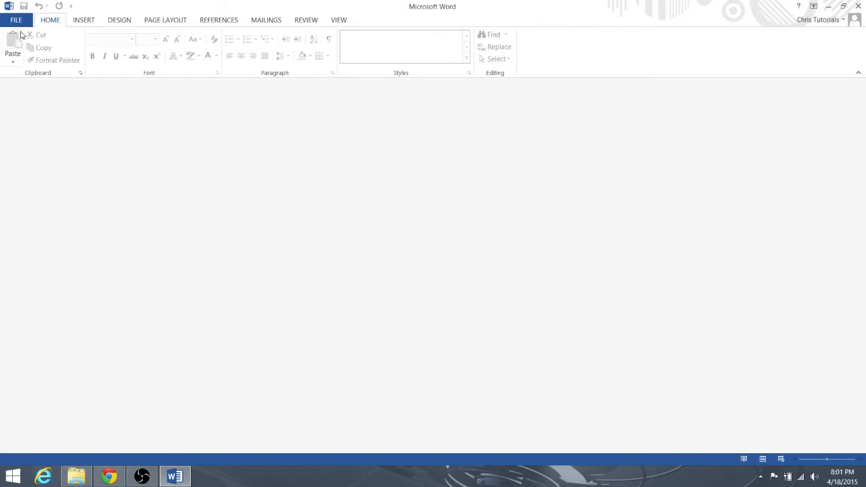
click(15, 20)
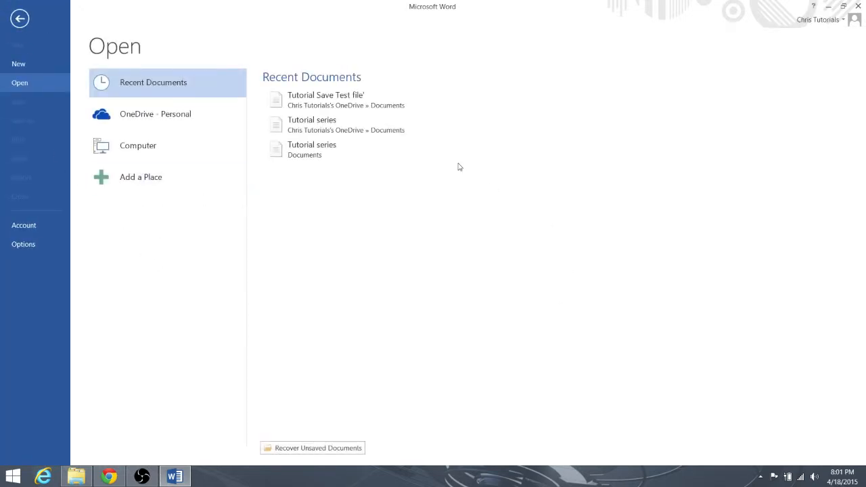
mouse_move(326, 99)
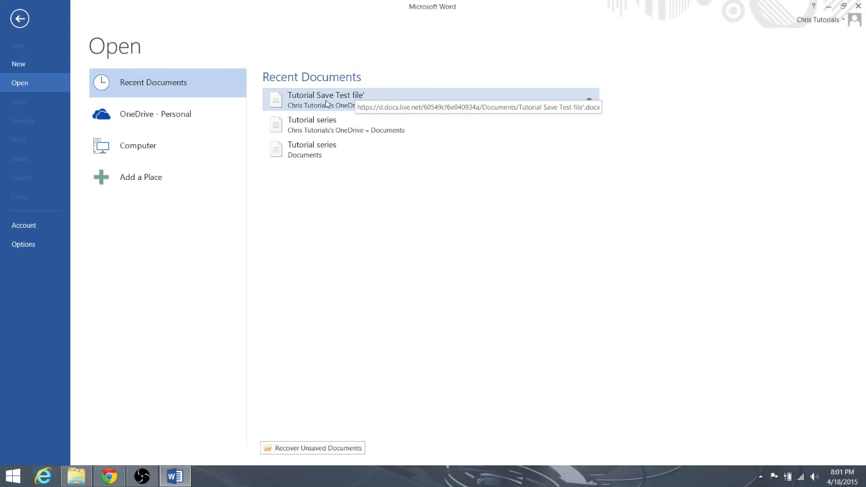
mouse_move(433, 103)
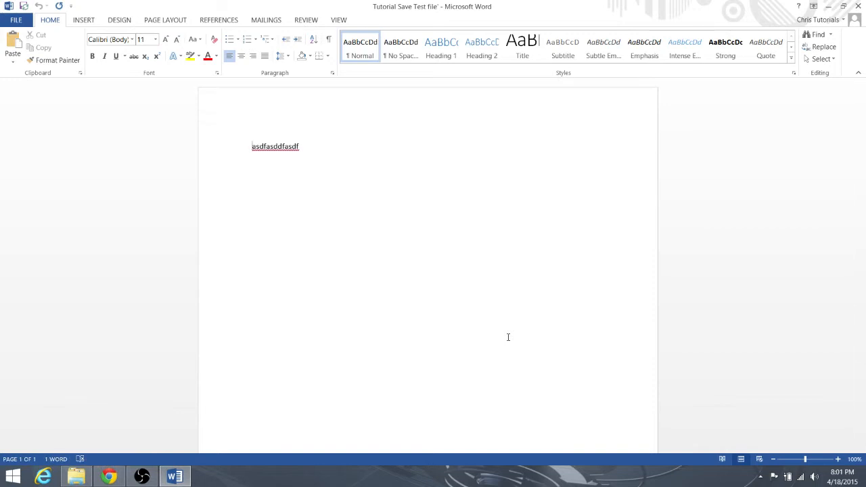
mouse_move(510, 268)
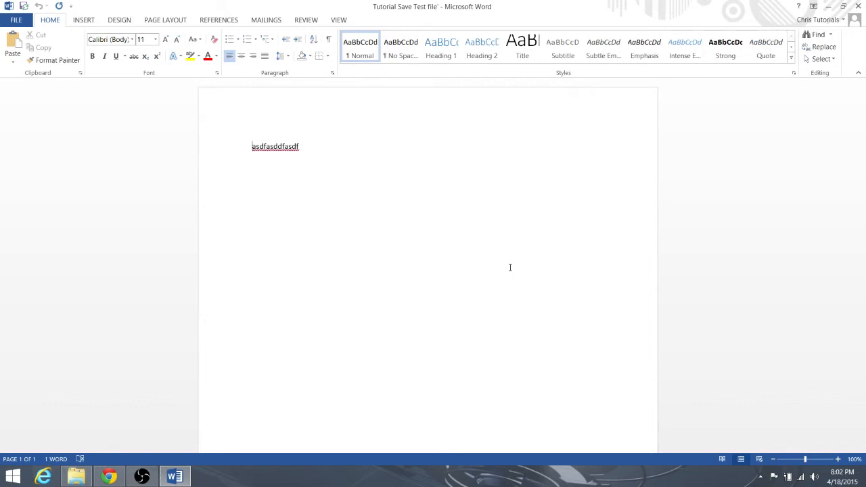
Show the Info page with the document's properties and OneDrive Documents location.
click(16, 20)
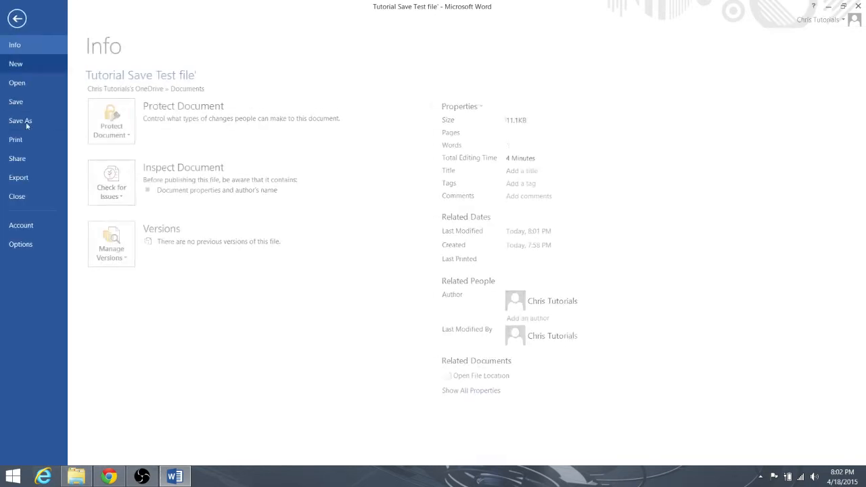
Save As over the existing 'Tutorial Save Test file'.docx in OneDrive Documents.
click(20, 120)
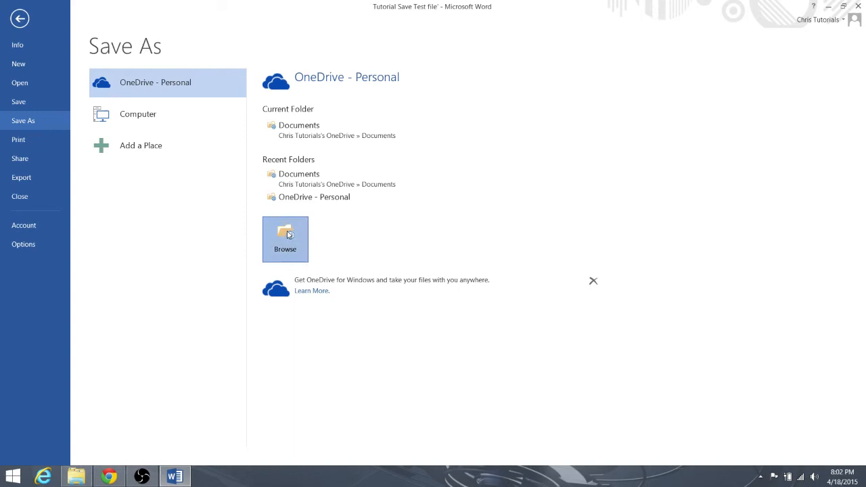
click(285, 238)
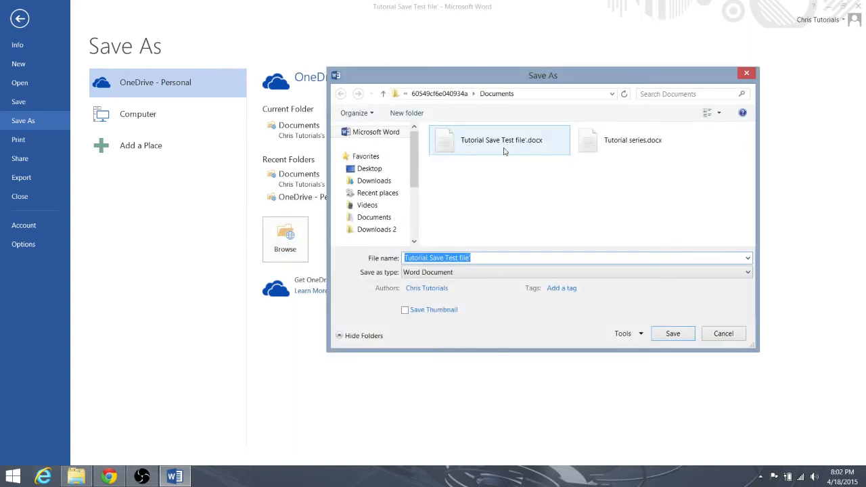
click(501, 141)
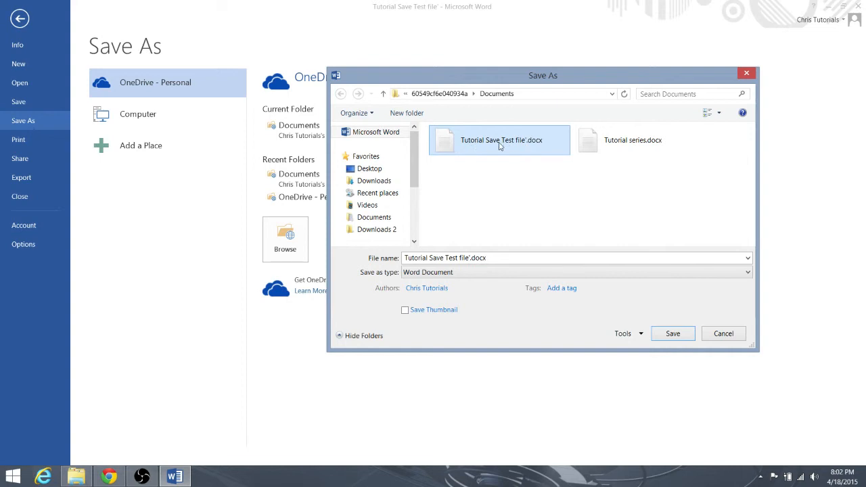
mouse_move(528, 151)
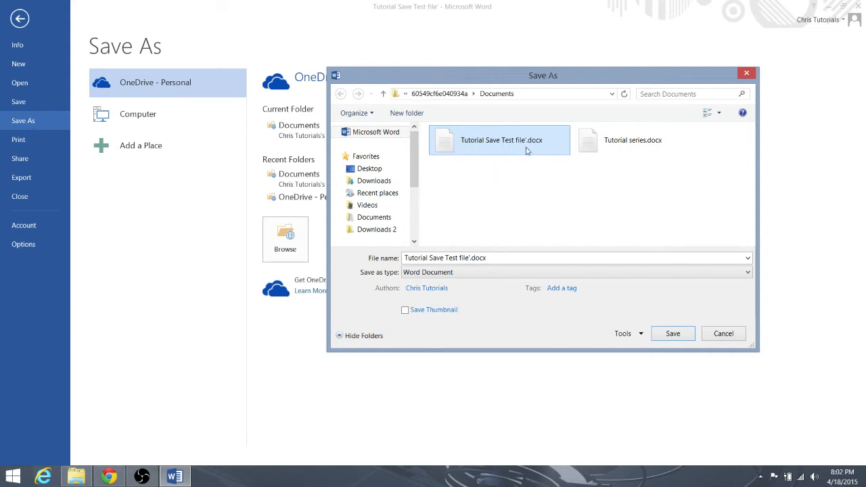
mouse_move(446, 247)
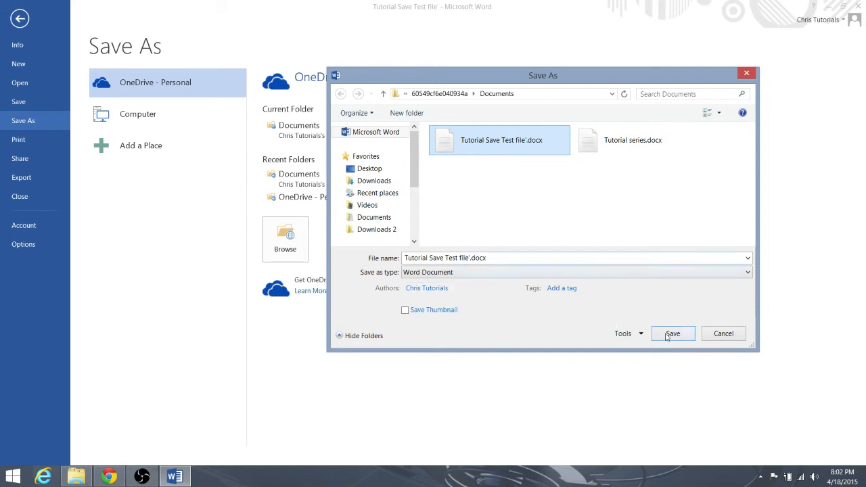
click(673, 334)
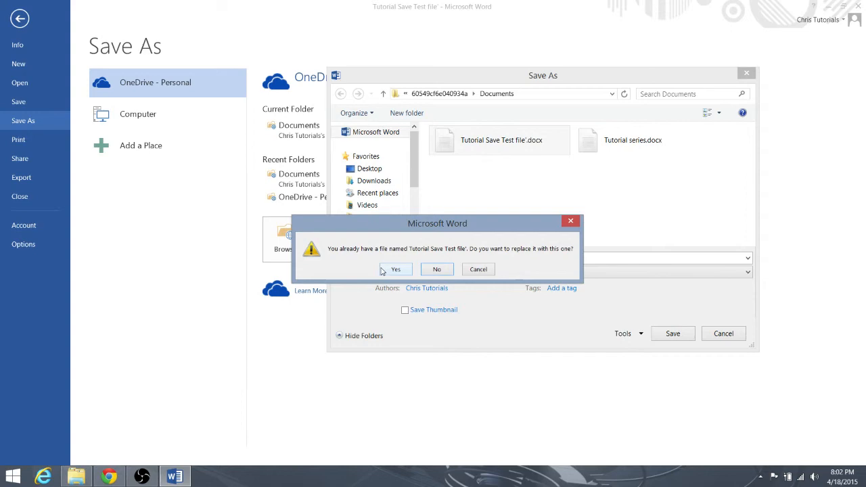
Confirm replacing 'Tutorial Save Test file', then view the Info page showing 8:02 PM.
click(395, 269)
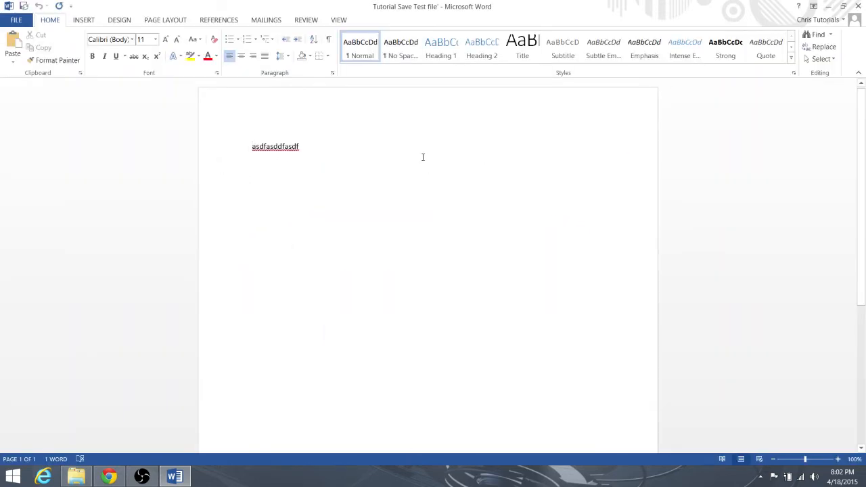
click(16, 19)
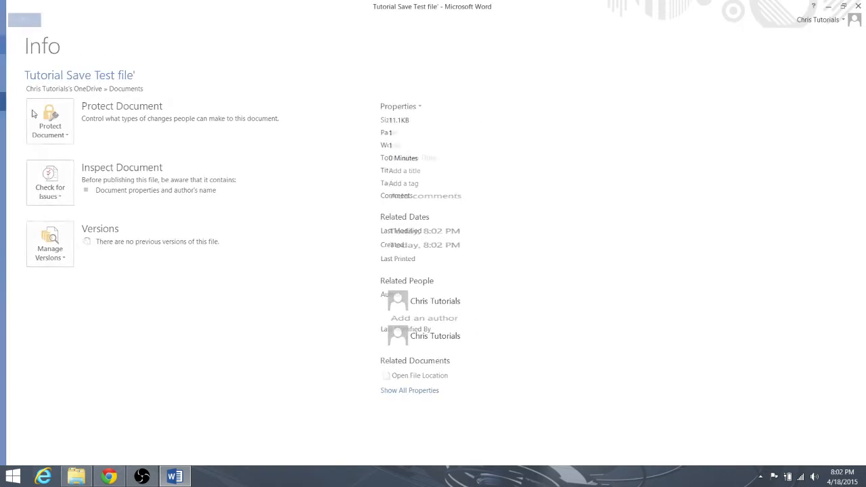